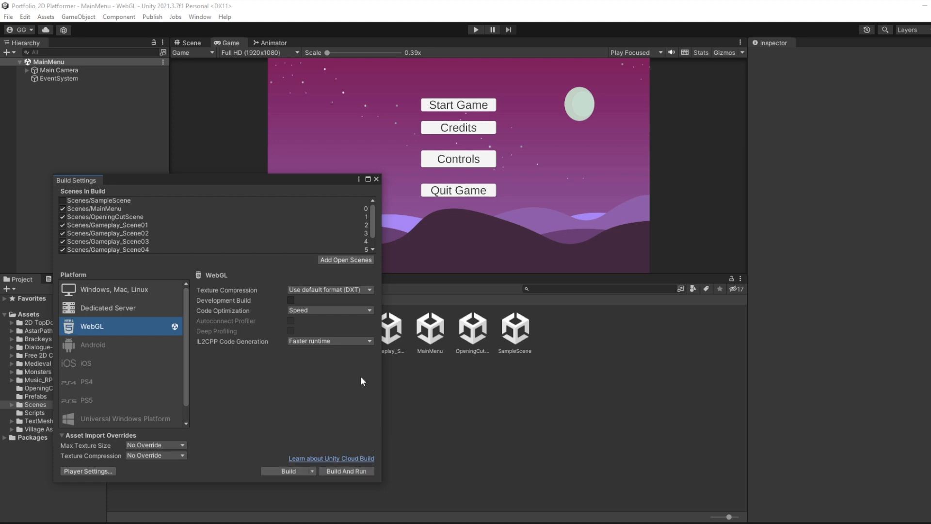
Step: Review the WebGL player settings and the extra build options without changing them
click(87, 471)
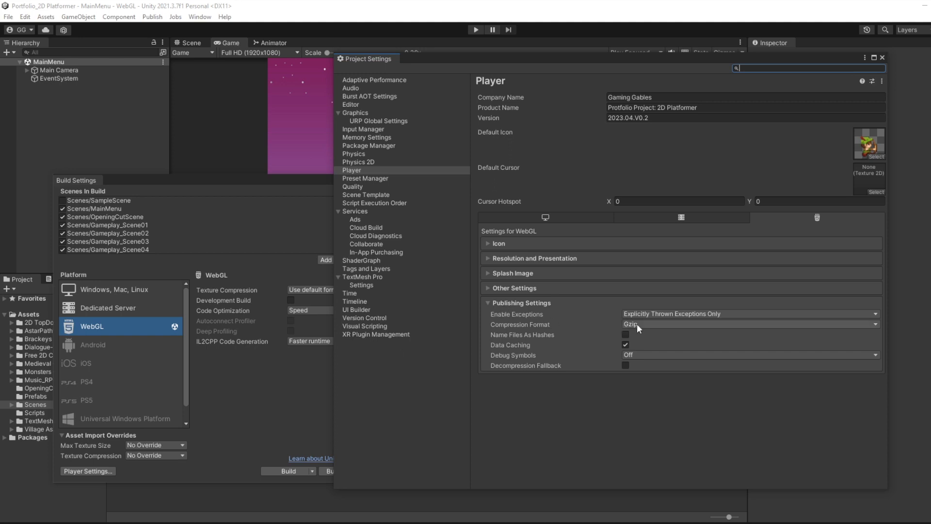
click(882, 57)
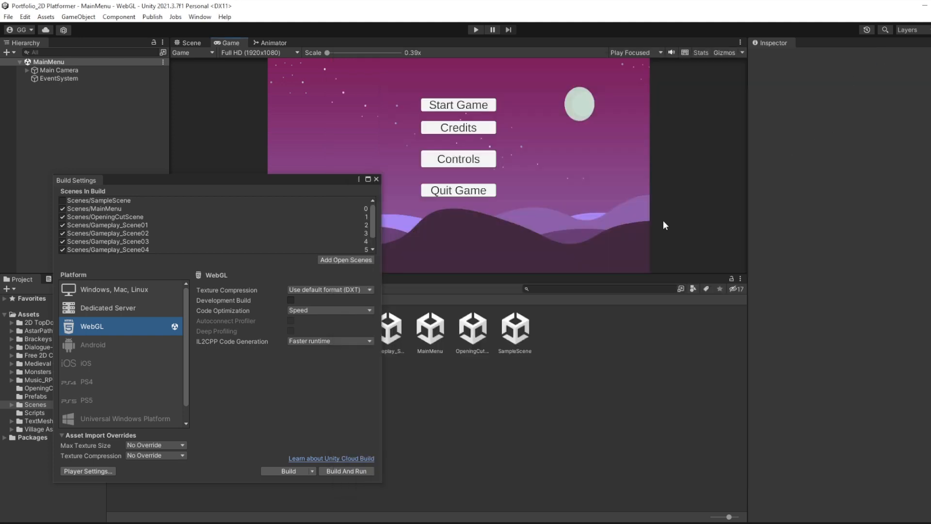
click(312, 472)
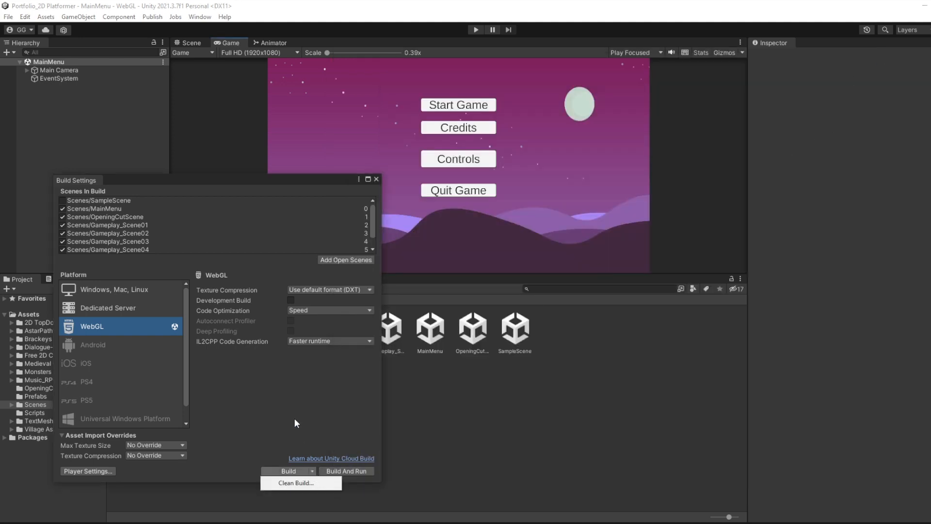
click(289, 471)
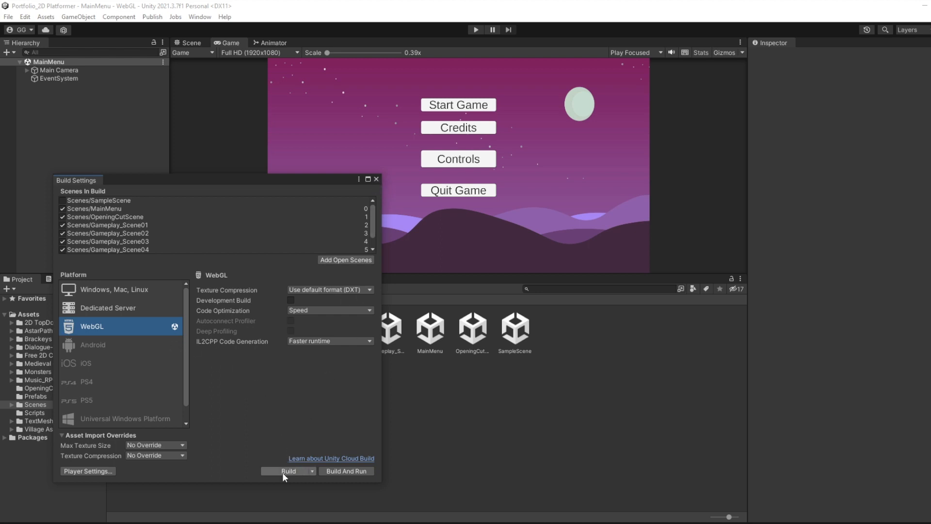
Step: Build the game for WebGL into the WebGL Builds folder
click(289, 471)
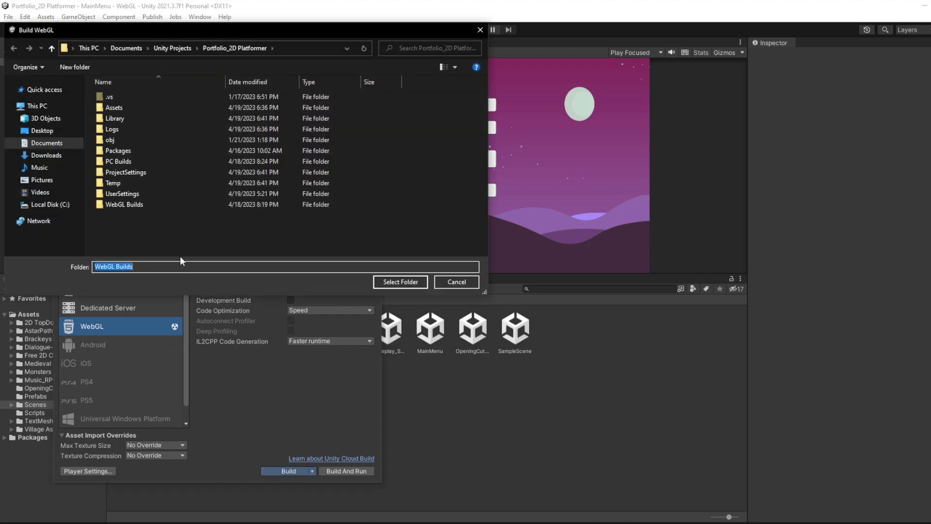
click(400, 281)
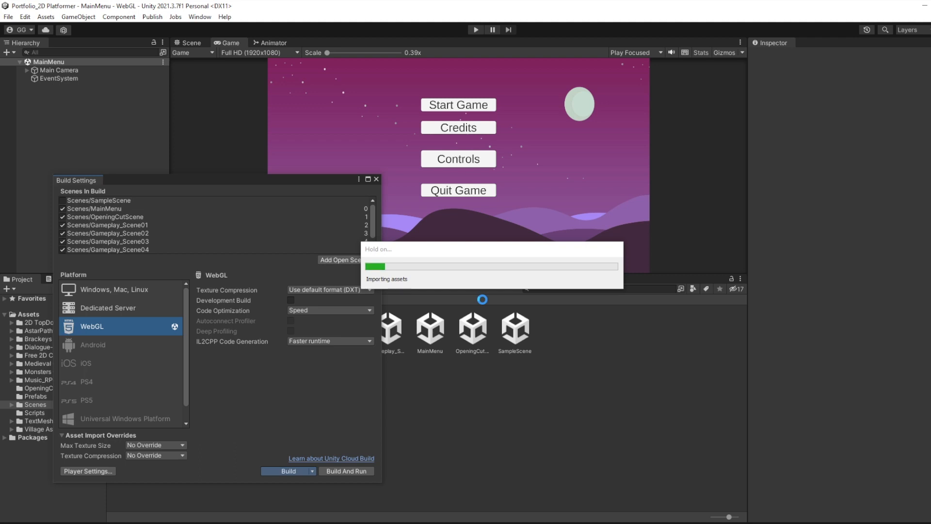
click(152, 16)
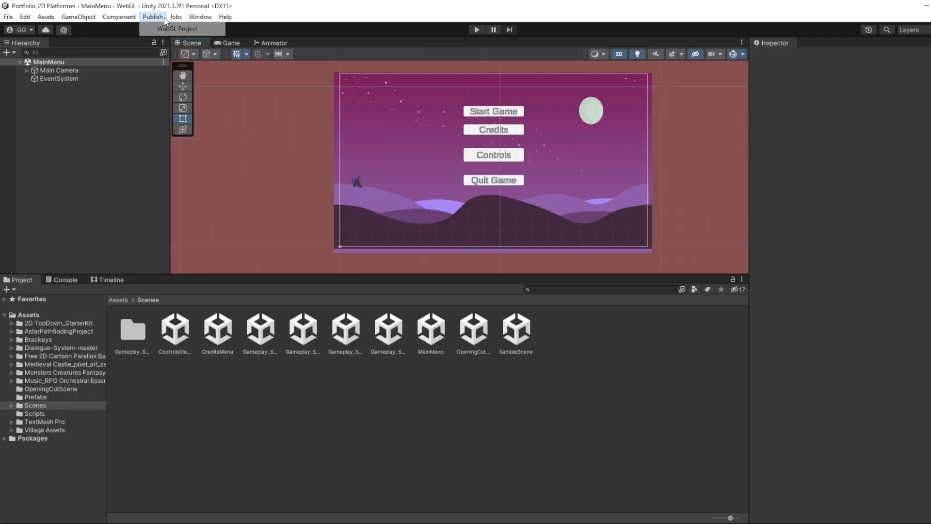
Step: Publish the latest WebGL build to Unity Play from the WebGL publishing panel
click(176, 28)
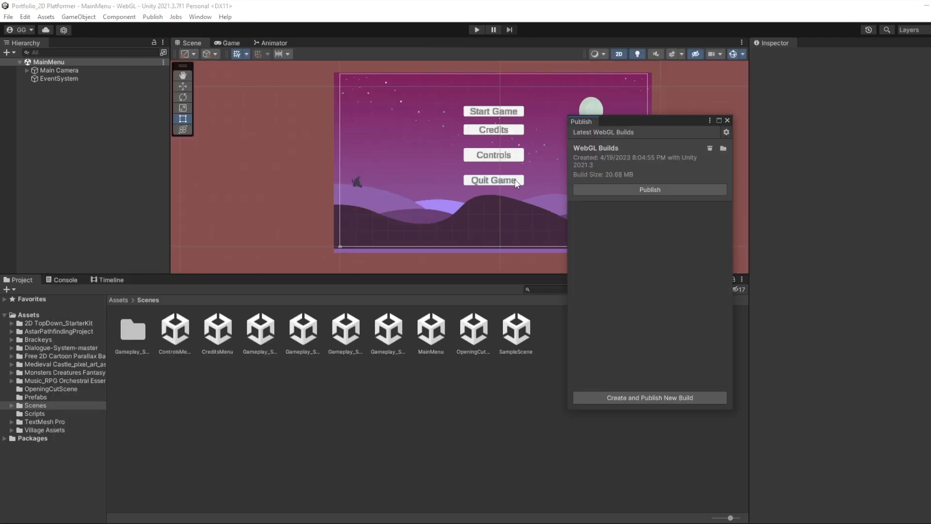
mouse_move(593, 173)
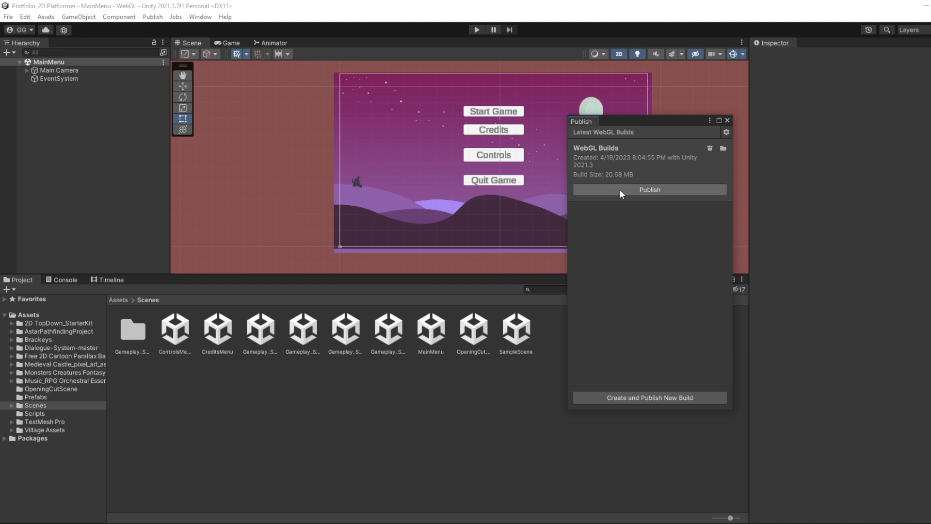
click(649, 190)
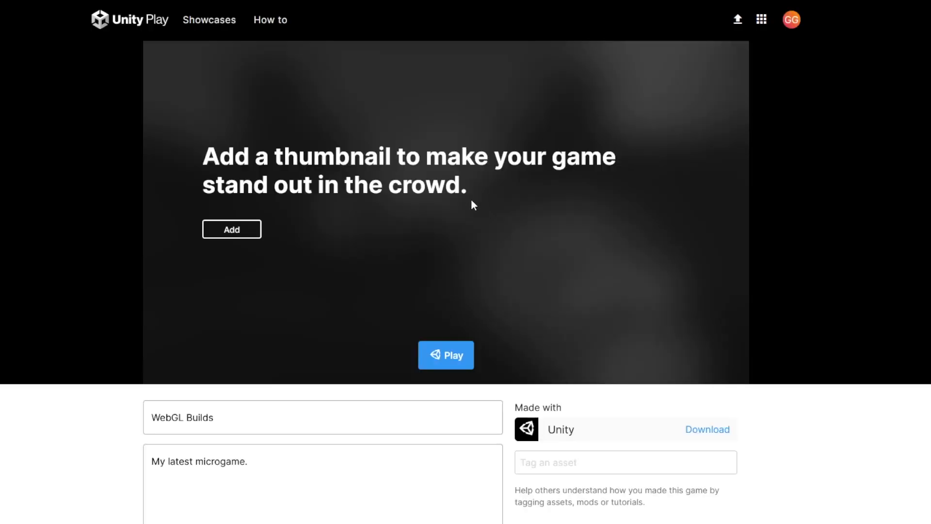
Step: Search Google for itch.io and go to the itch.io site
click(445, 355)
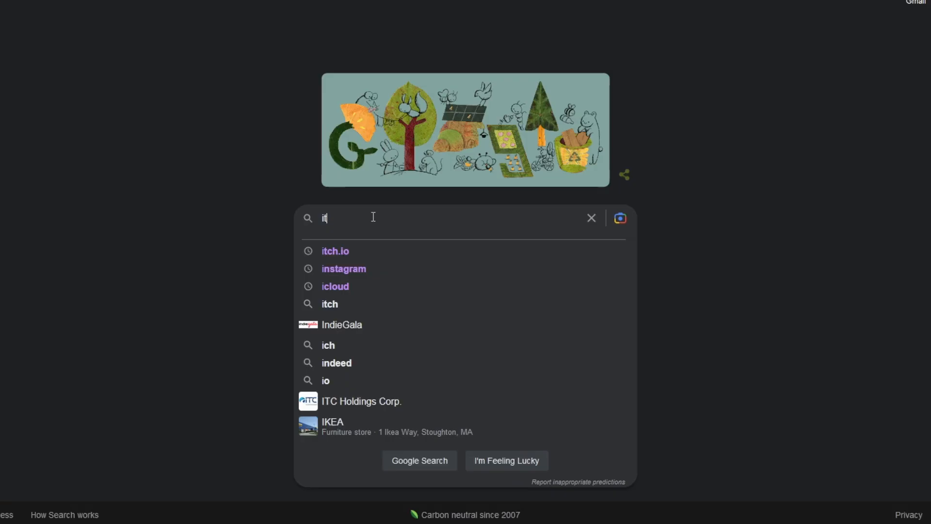
click(335, 250)
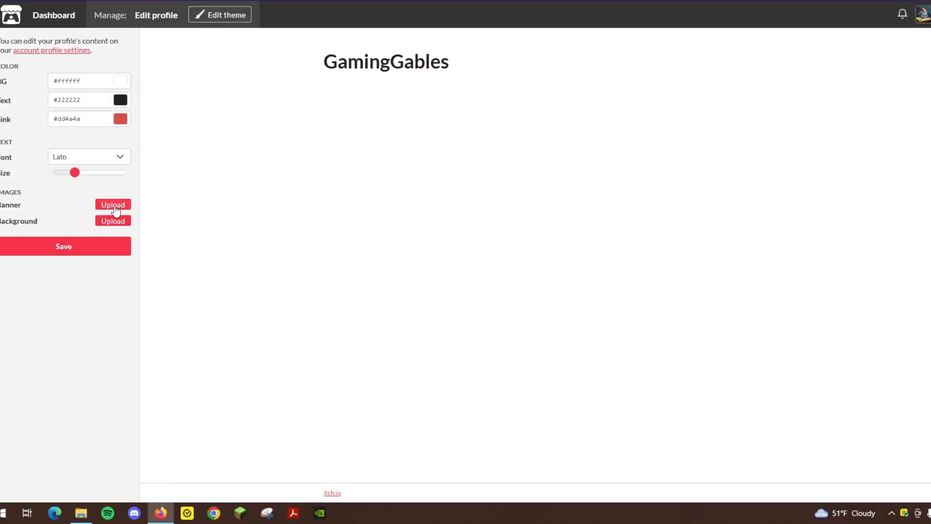
Step: Upload the pixel-art forest banner image from Pictures to the itch.io profile
click(113, 204)
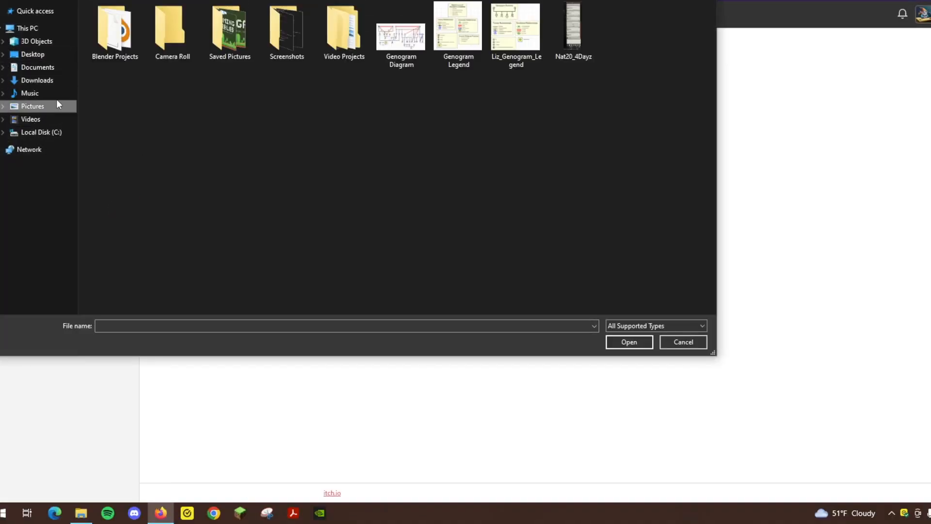
click(682, 342)
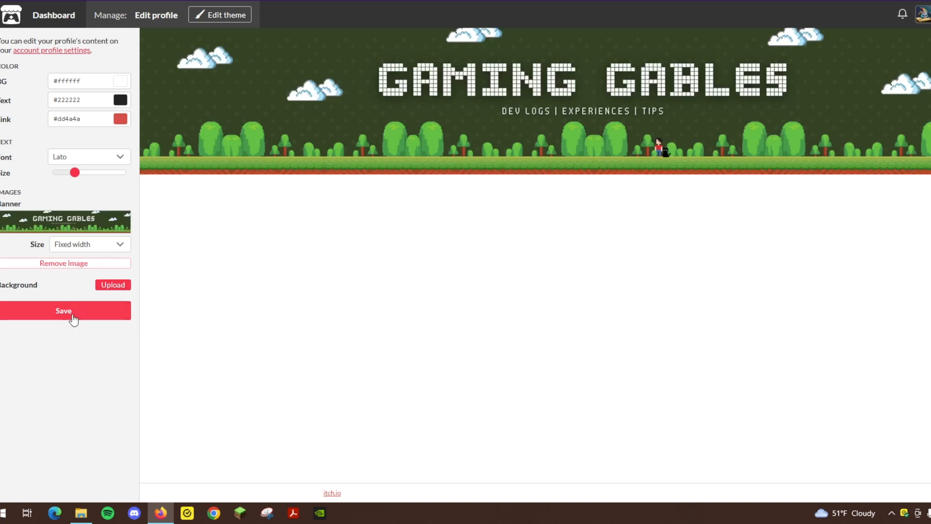
mouse_move(88, 314)
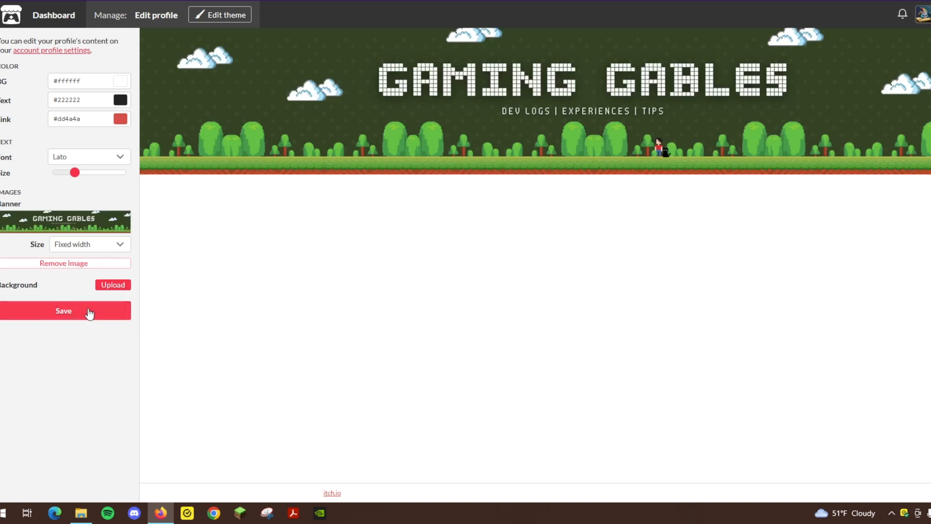
mouse_move(900, 17)
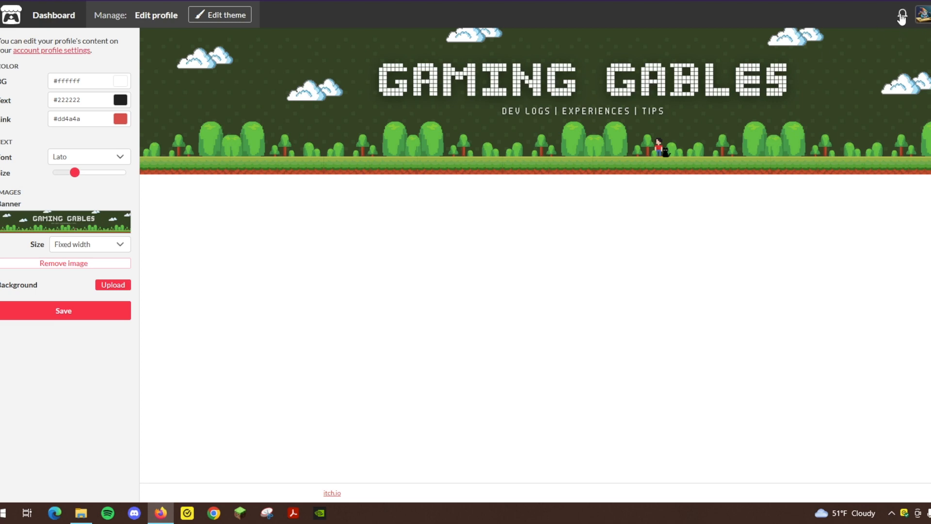
Step: Return to the creator dashboard and open the Portoflio Project: 2D Platformer page
click(53, 14)
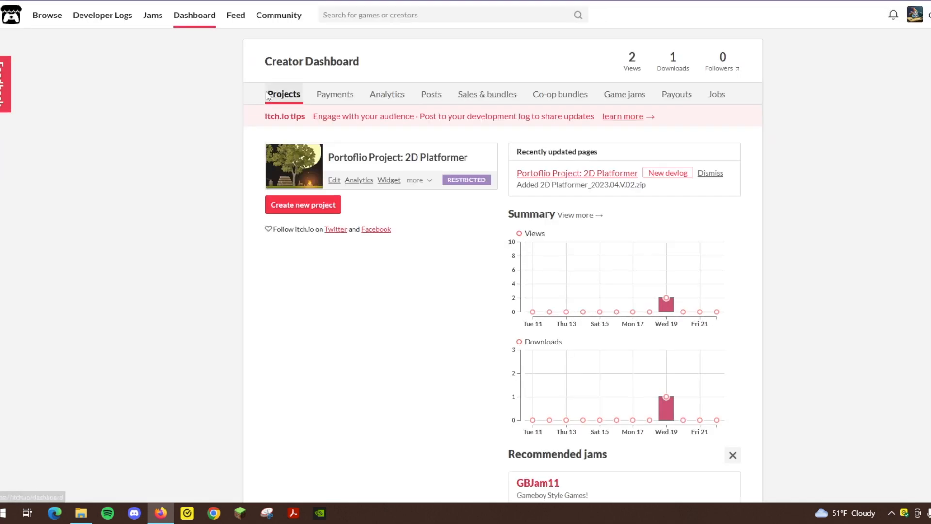
mouse_move(387, 161)
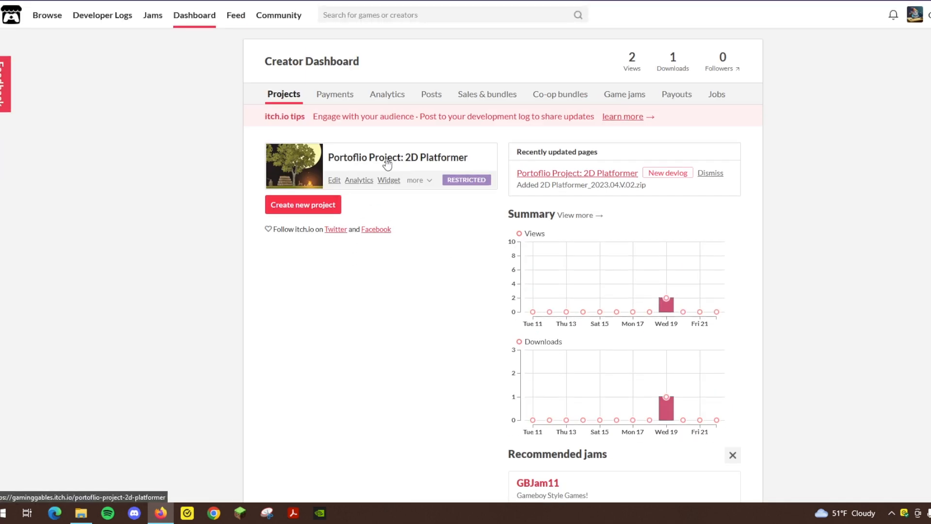
click(398, 157)
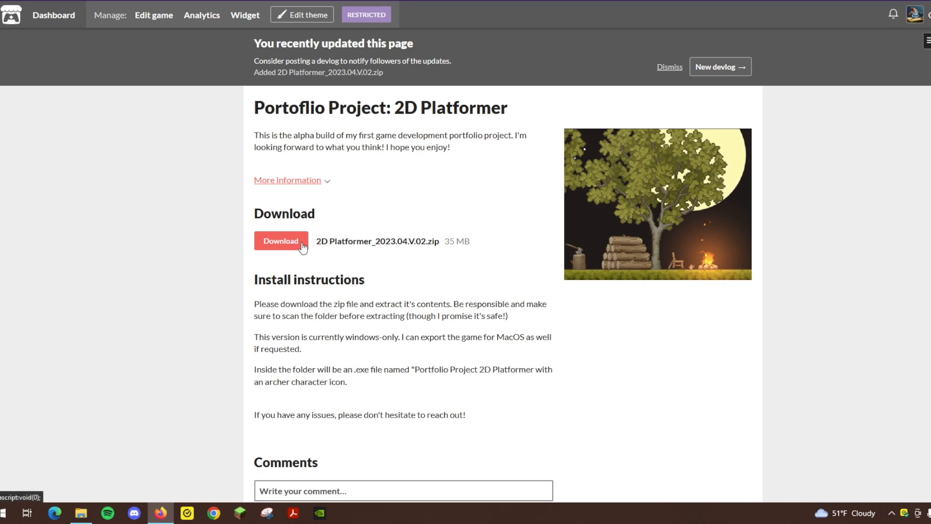
Step: Review the game page's More information details, then return to the creator dashboard
scroll(down, 3)
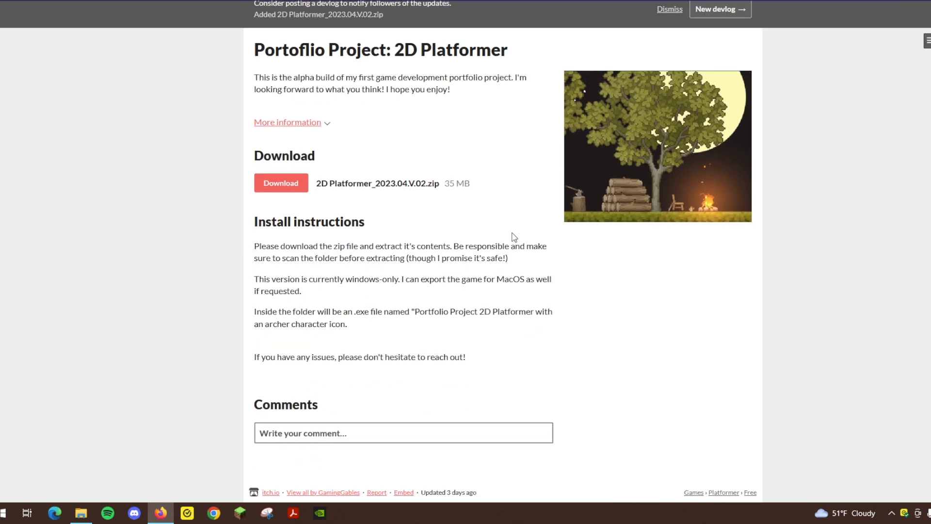
scroll(up, 3)
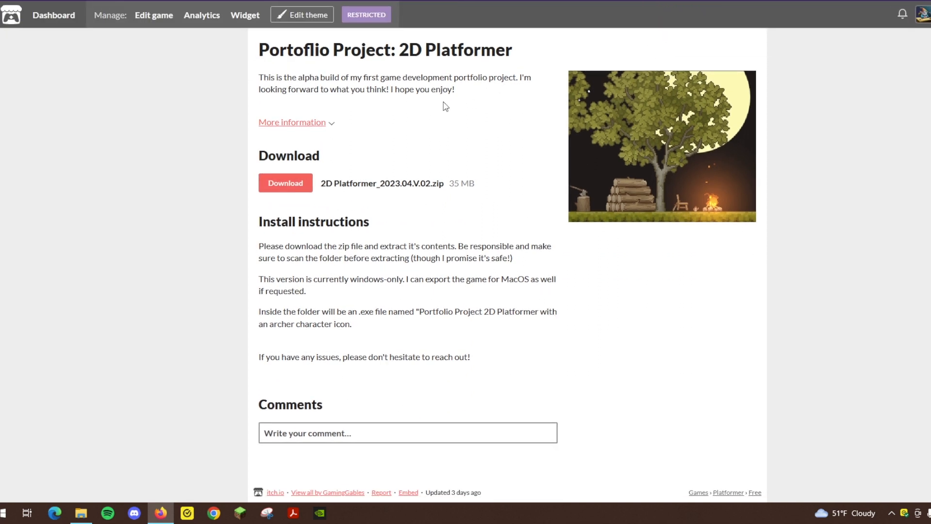
click(292, 122)
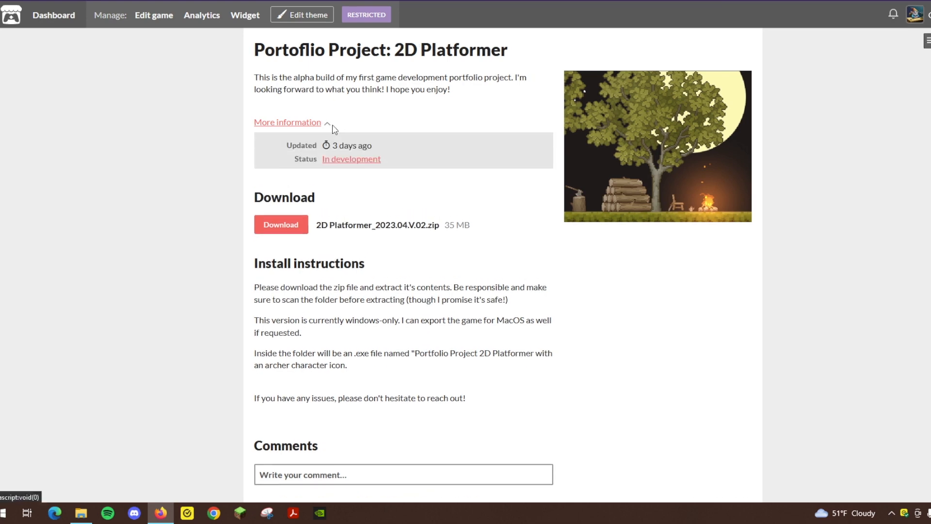
click(287, 122)
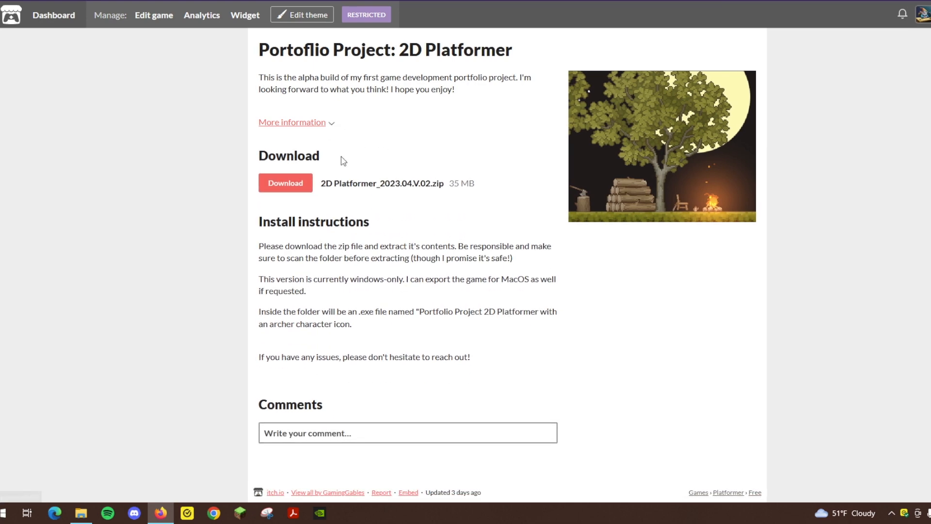
mouse_move(115, 60)
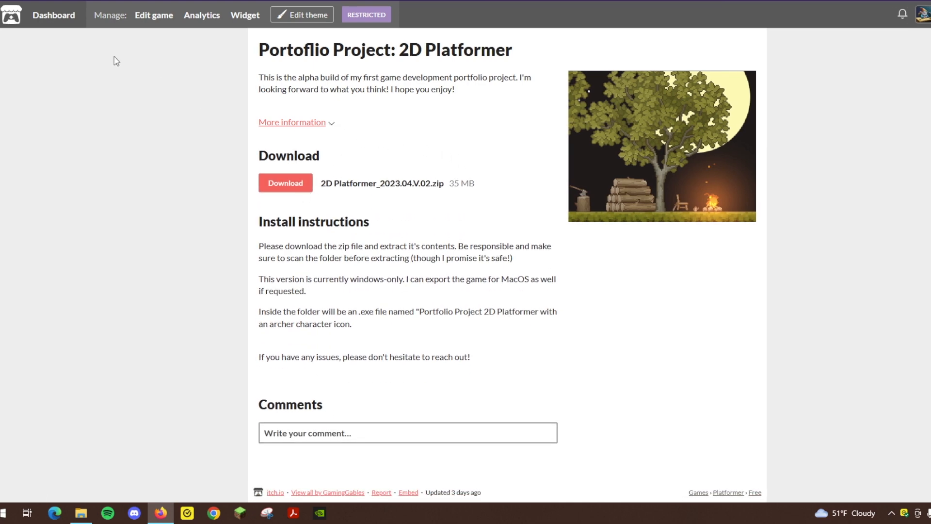
click(53, 15)
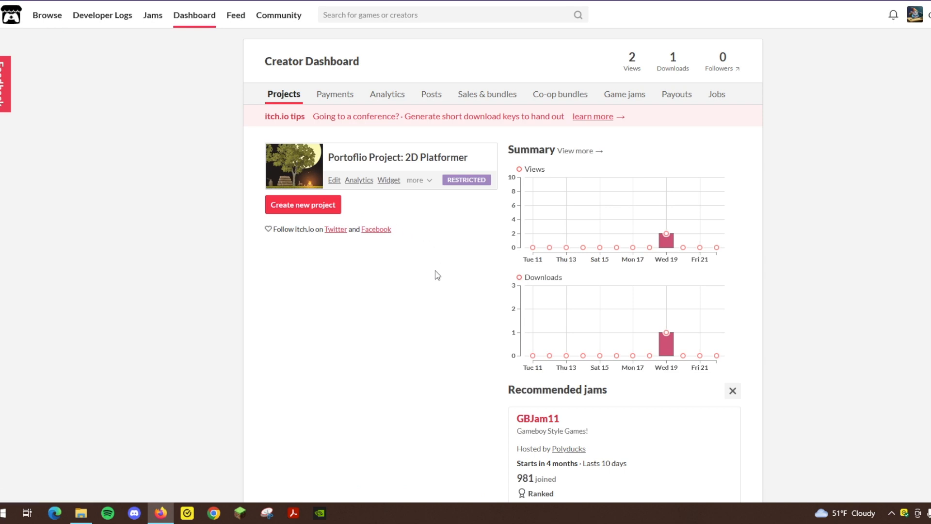
Step: Dismiss the Recommended jams suggestion on the creator dashboard
click(732, 390)
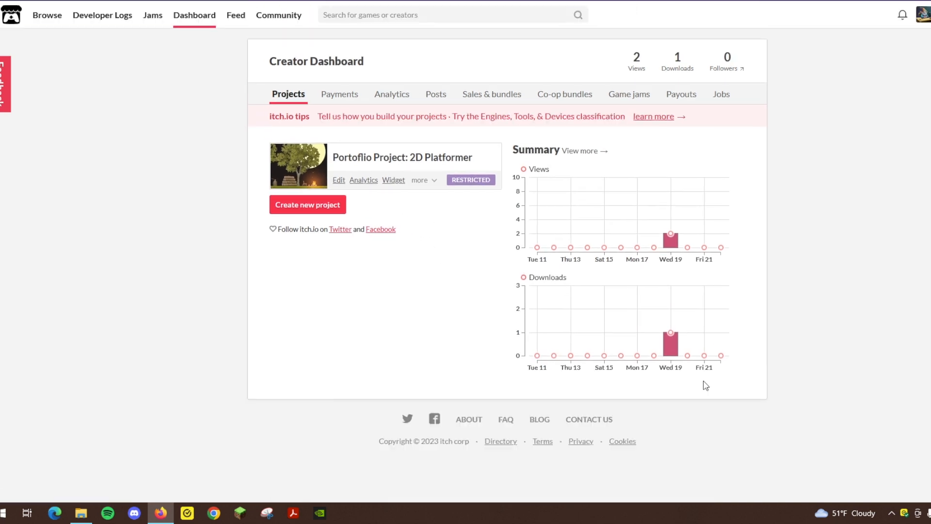
mouse_move(443, 262)
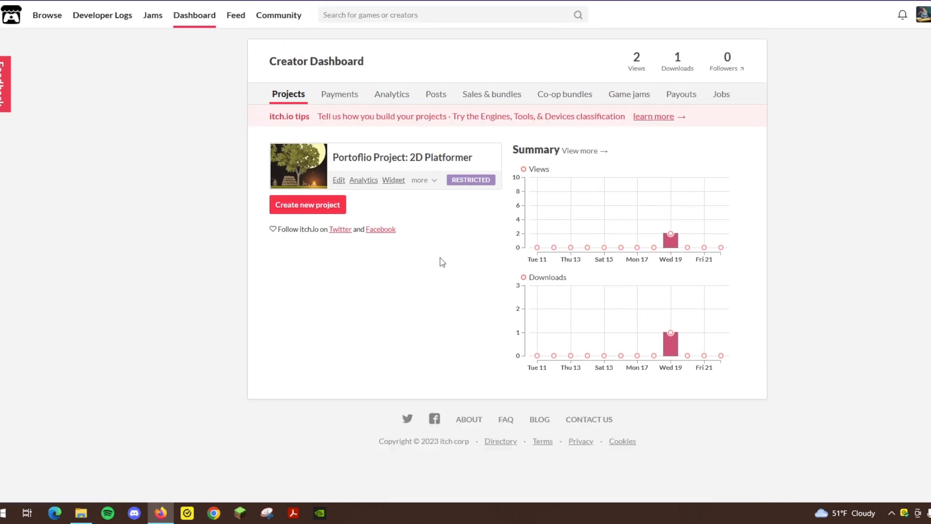
mouse_move(457, 232)
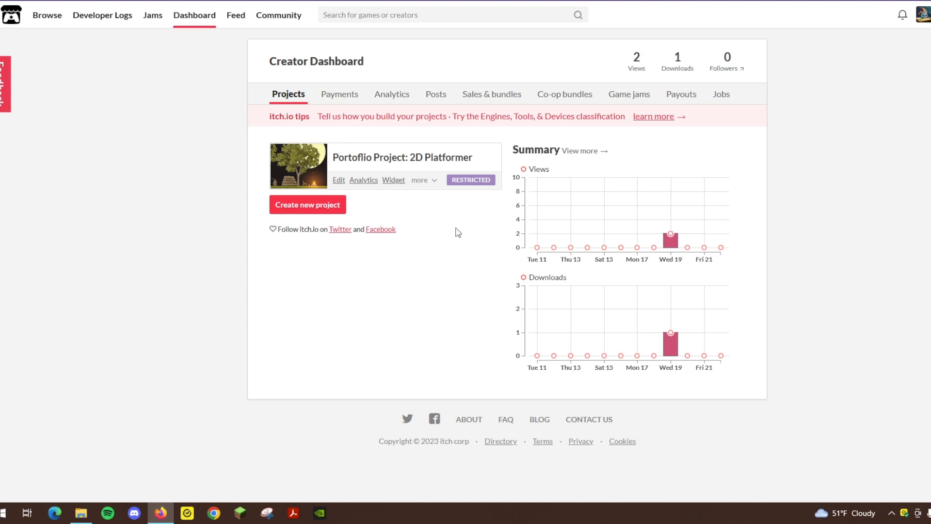
mouse_move(453, 229)
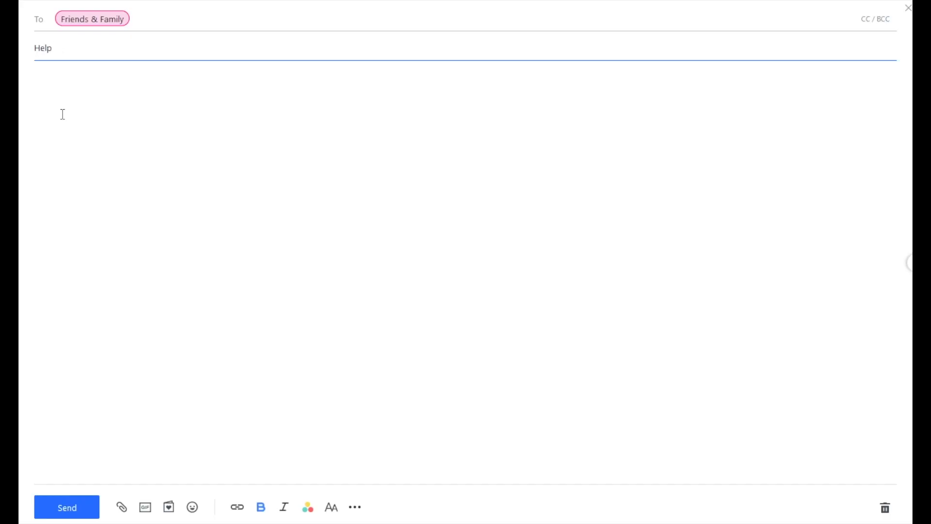
Step: Set the subject to 'Help Me Play Test My Newest Game!'
text(Me Play Test My Newe)
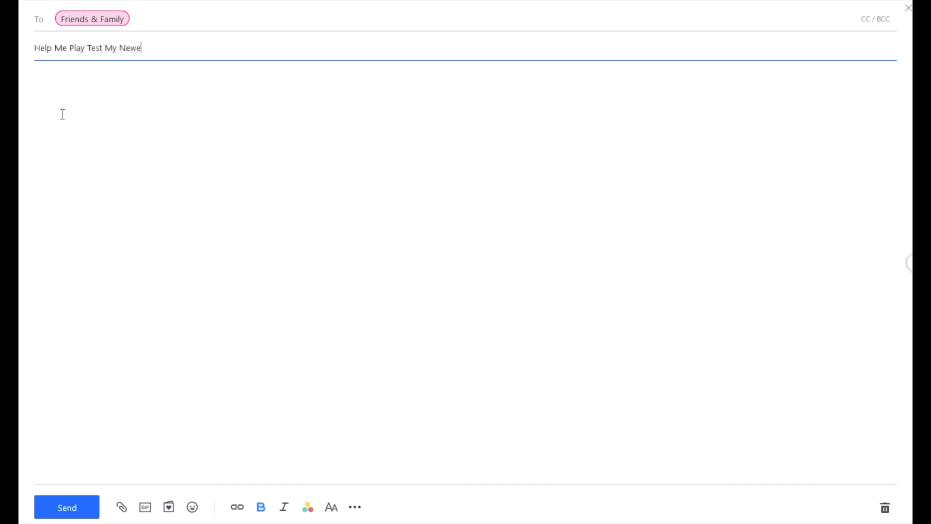
text(st Game!)
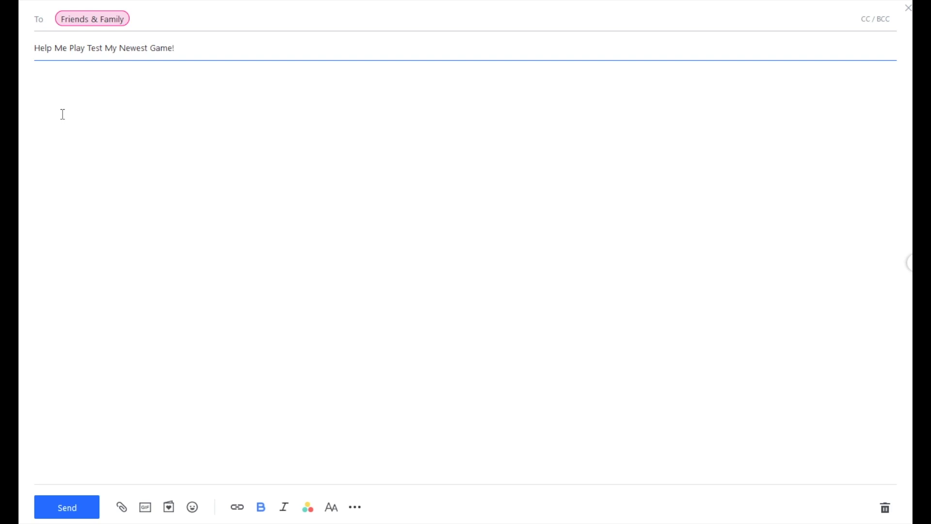
Step: Write the body: 'Dear friends and family,' and a request for help play testing the newest game
text(Dear friends and family,)
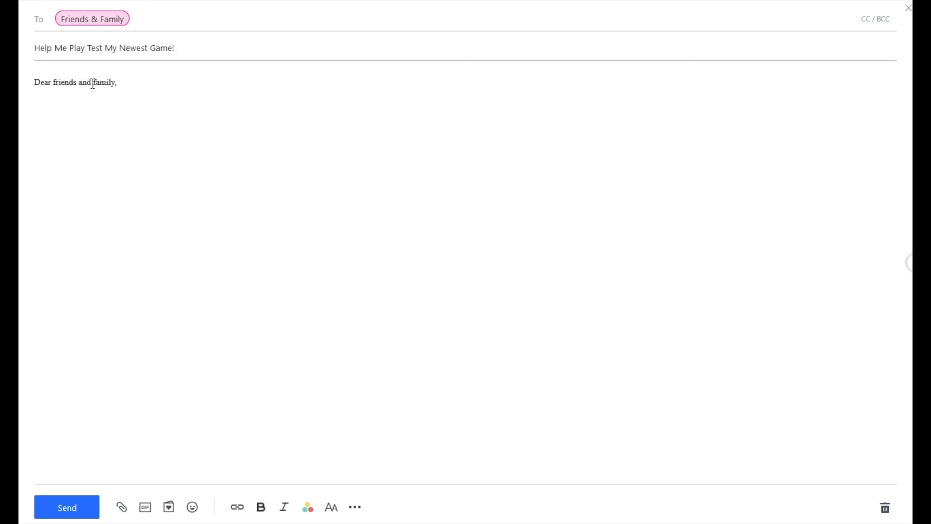
text(Should you choose)
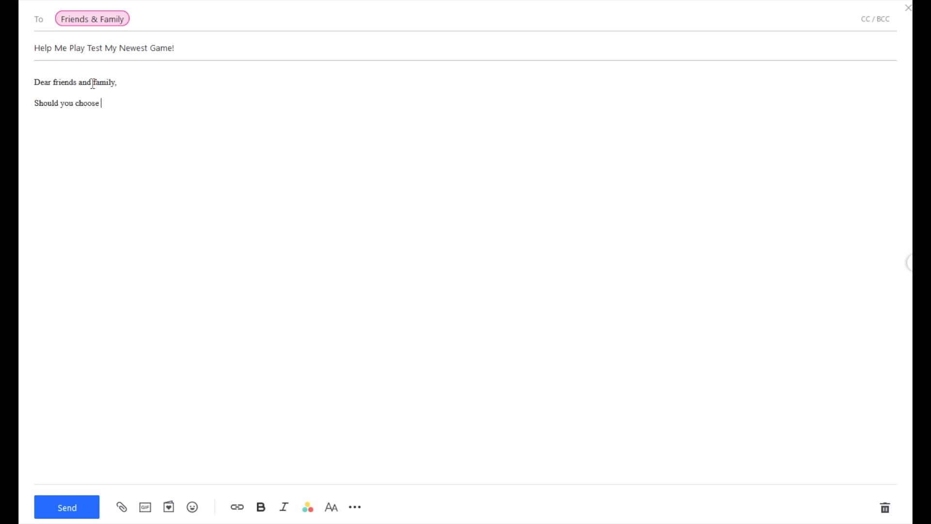
text(to accept it, I have a request to ask)
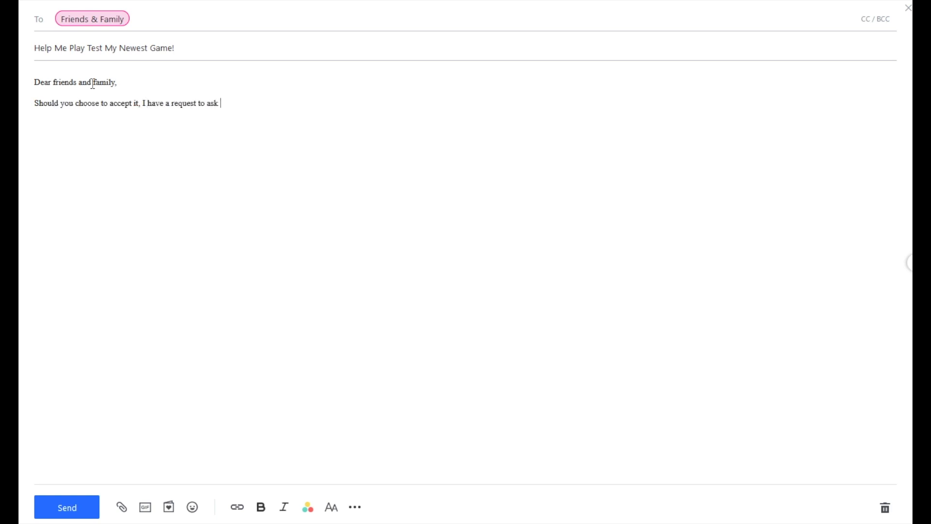
text(of you... I requ)
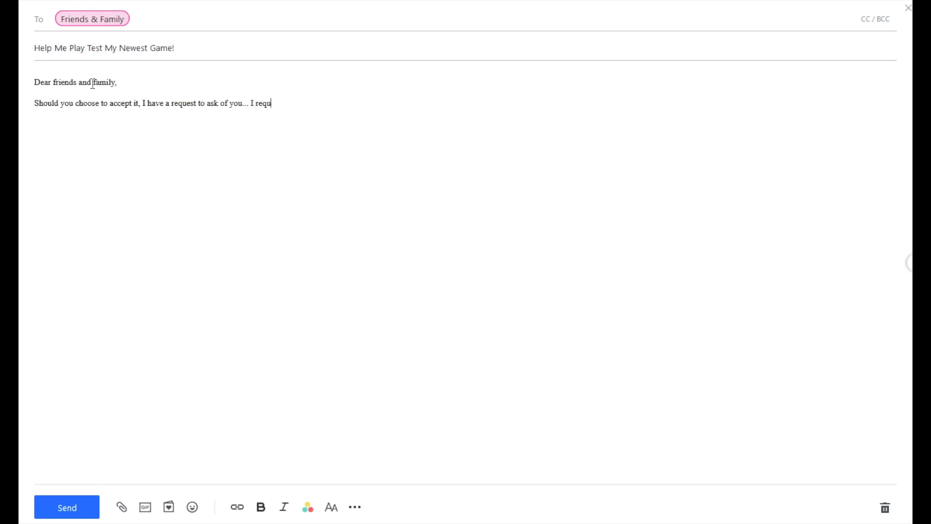
text(ire your help in play testing my newe)
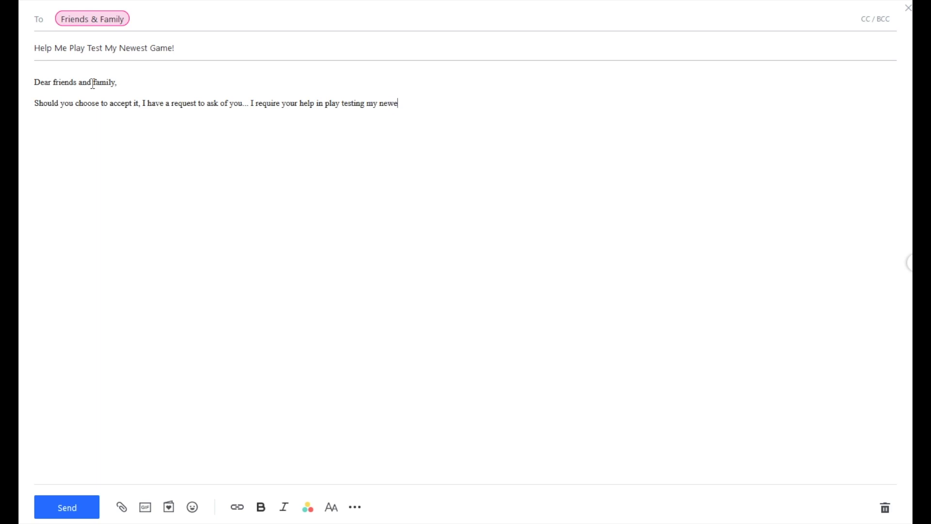
text(st game.)
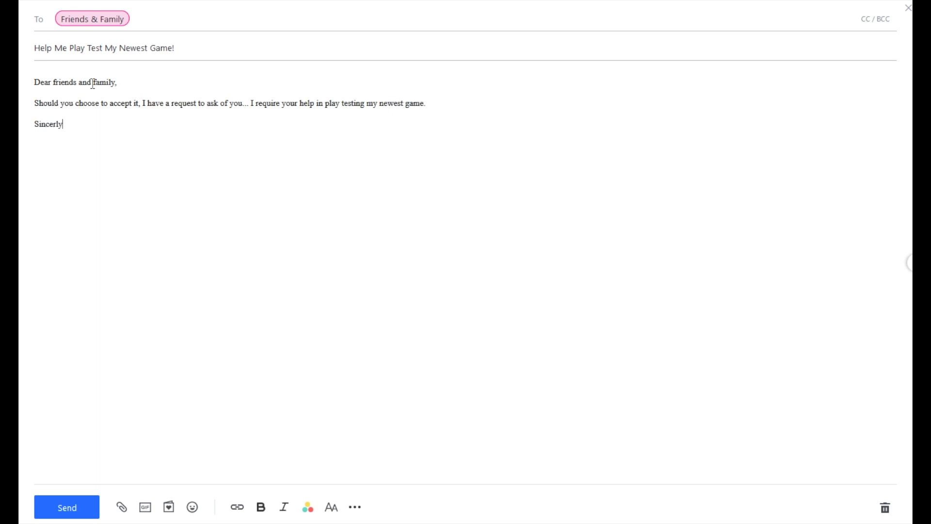
text(,)
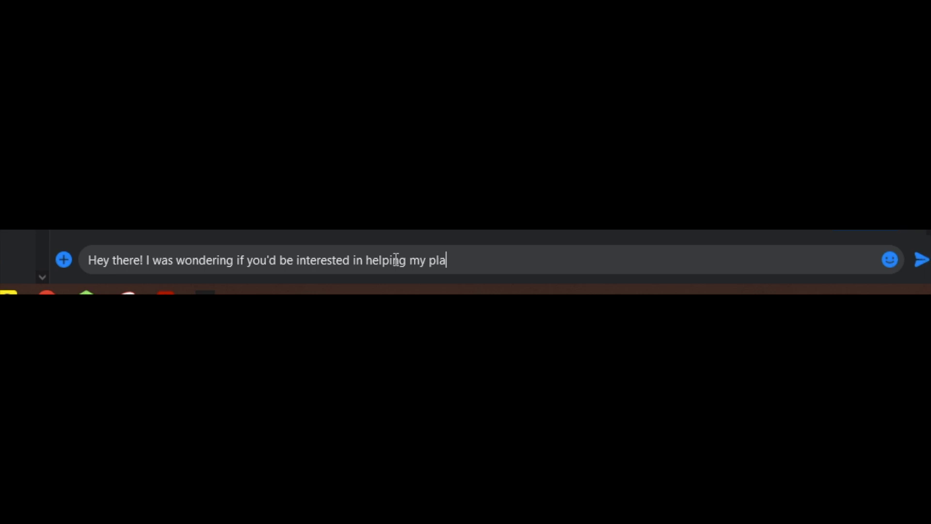
Step: Finish the Messenger note asking whether they'd help play test my newest game
text(y test my newest)
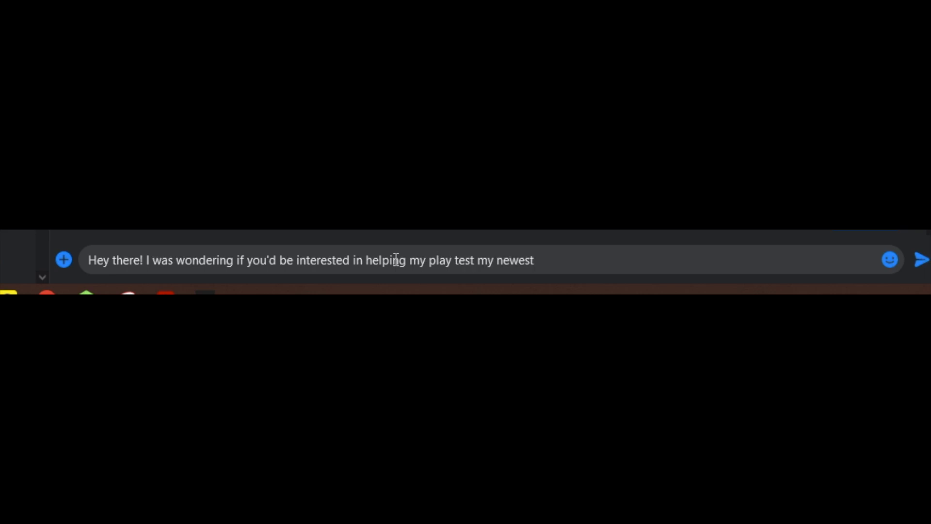
text(game?)
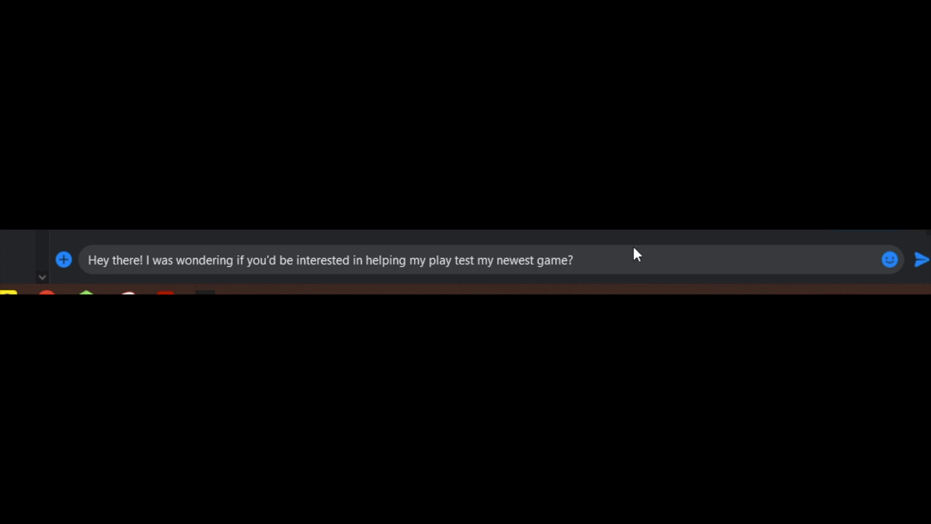